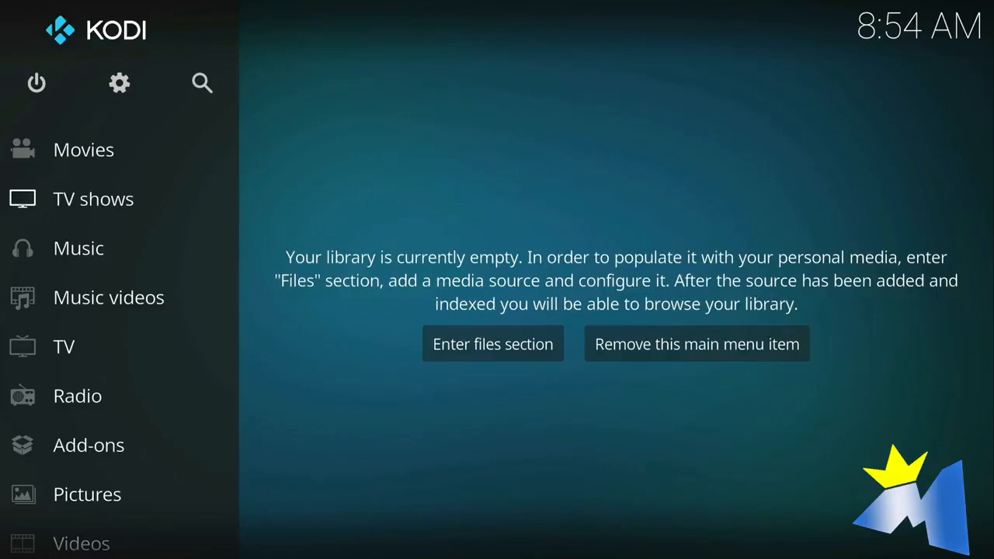
{"action": "mouse_move", "coordinate": [746, 550]}
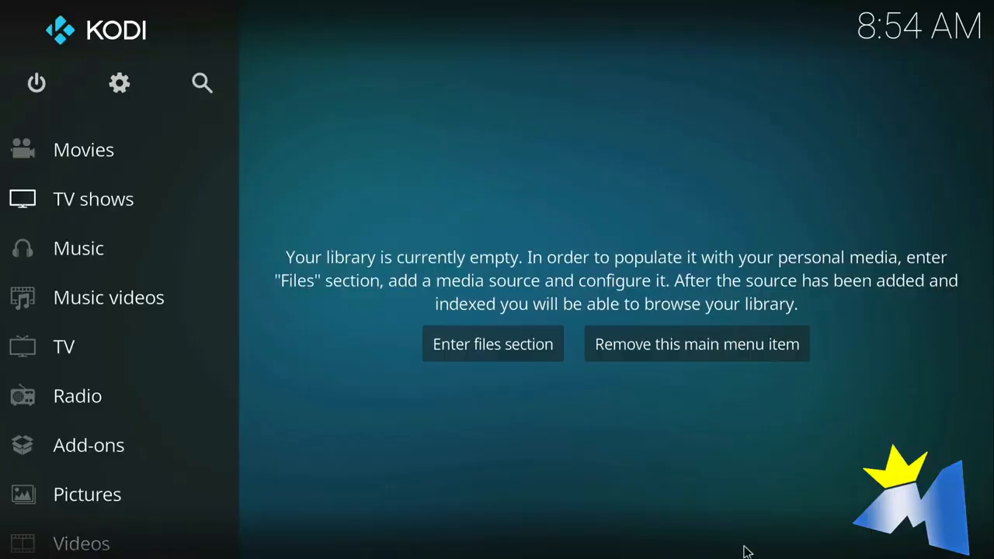
{"action": "mouse_move", "coordinate": [739, 543]}
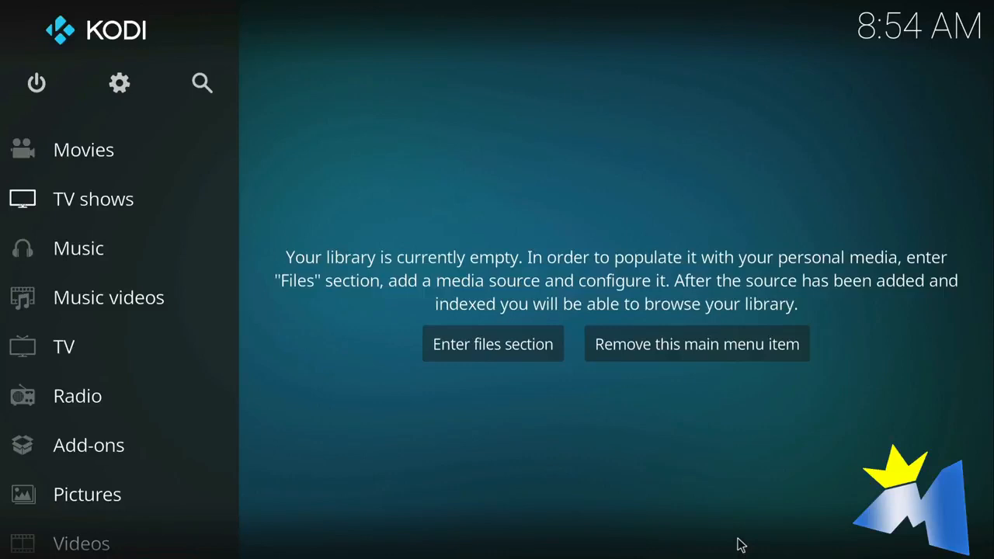
{"action": "mouse_move", "coordinate": [587, 487]}
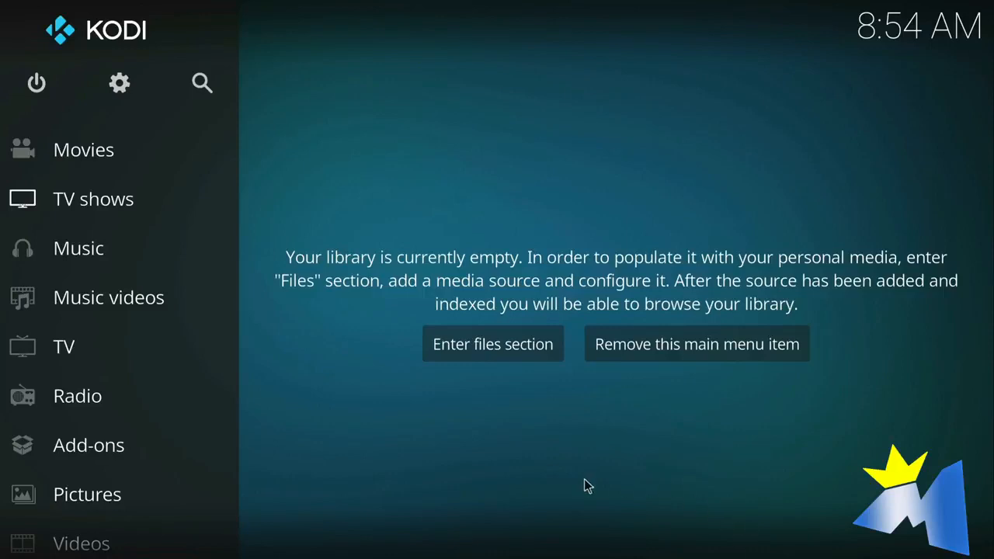
{"action": "mouse_move", "coordinate": [118, 84]}
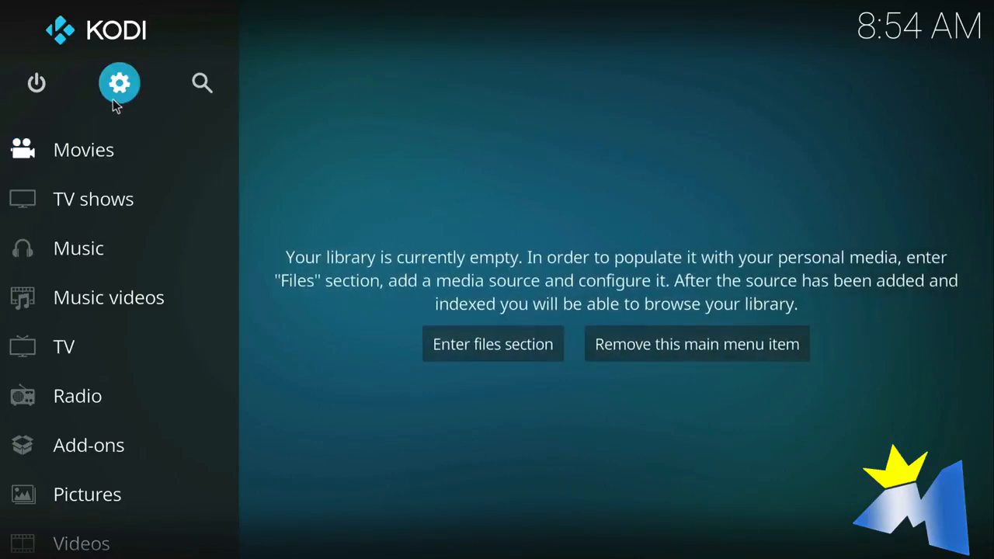
{"action": "left_click", "coordinate": [118, 84]}
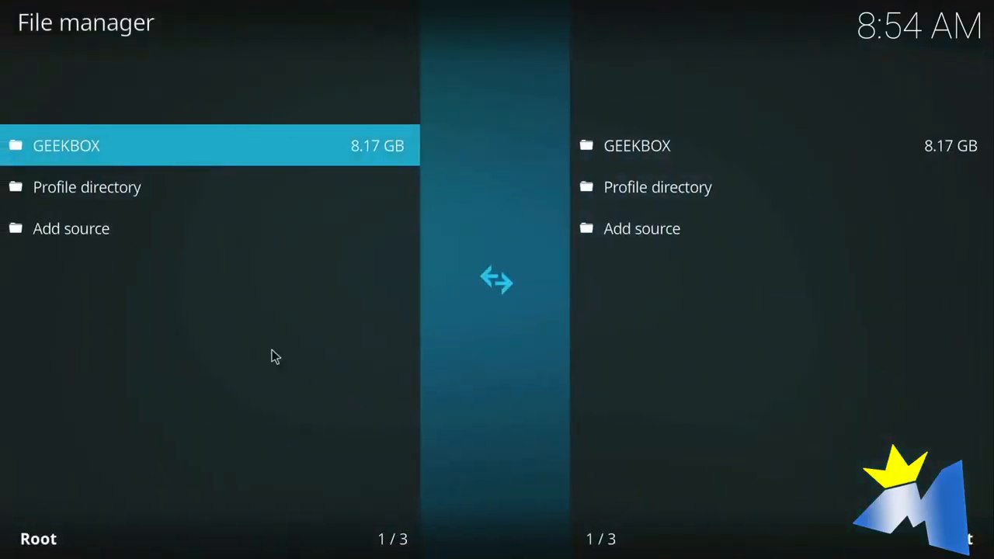
{"action": "left_click", "coordinate": [71, 227]}
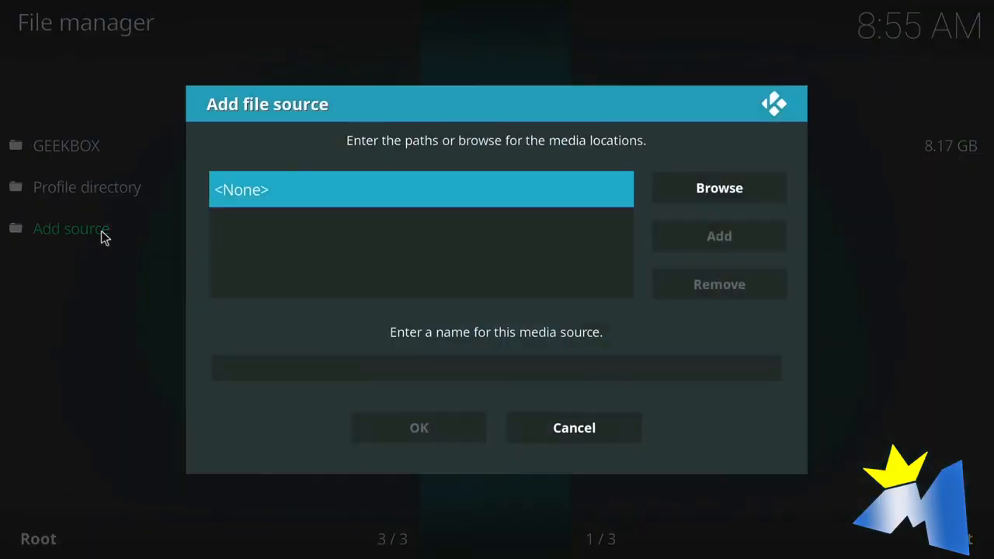
{"action": "left_click", "coordinate": [419, 190]}
{"action": "type", "text": "http://"}
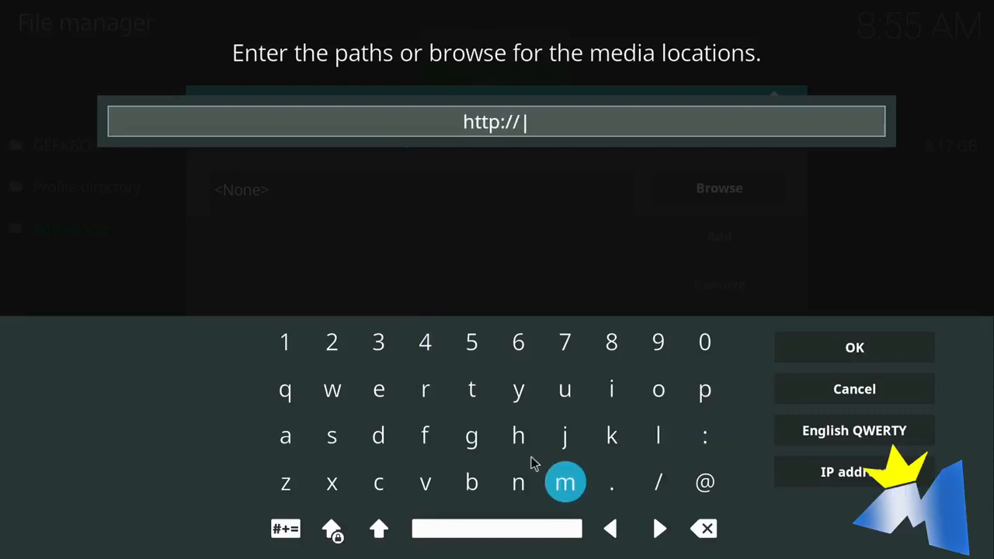
{"action": "mouse_move", "coordinate": [519, 481]}
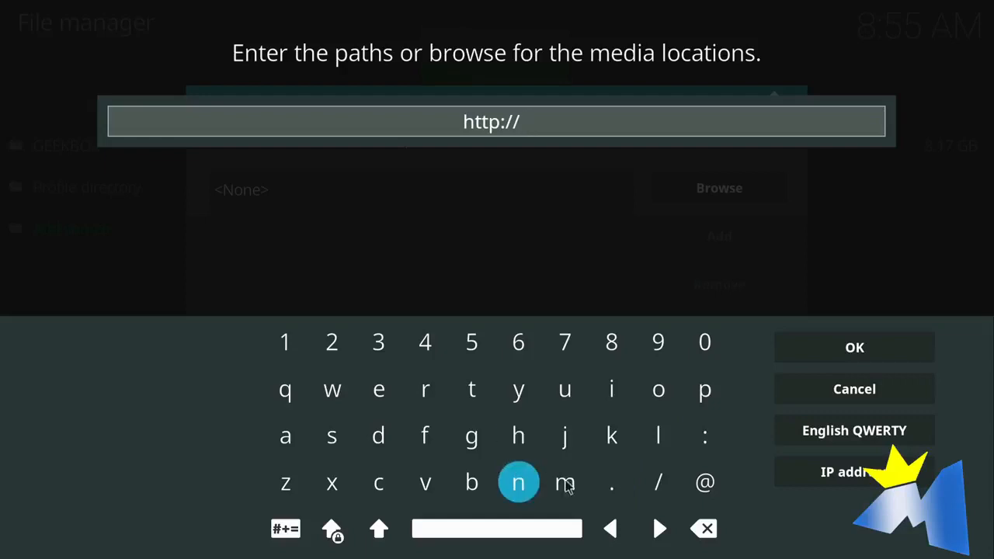
{"action": "left_click", "coordinate": [566, 482]}
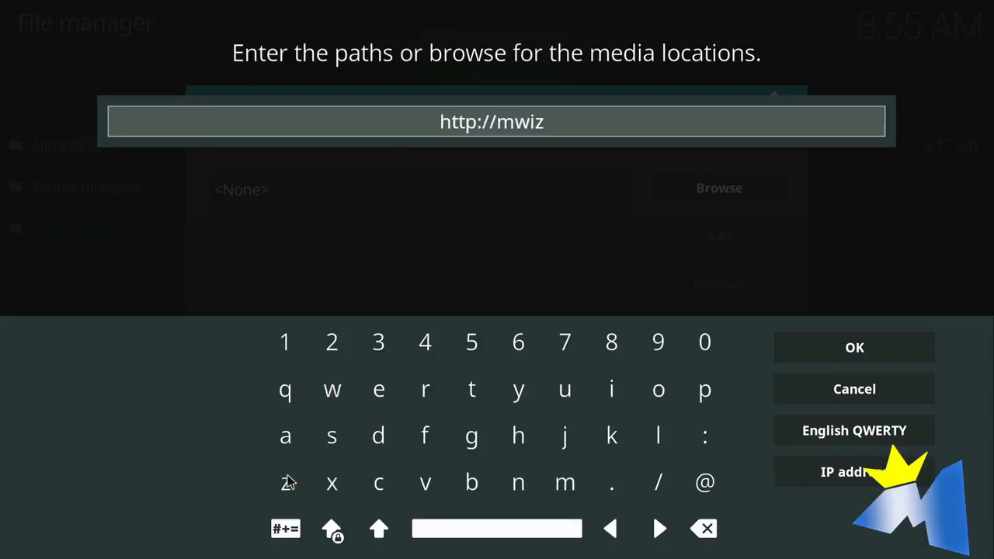
{"action": "left_click", "coordinate": [612, 481]}
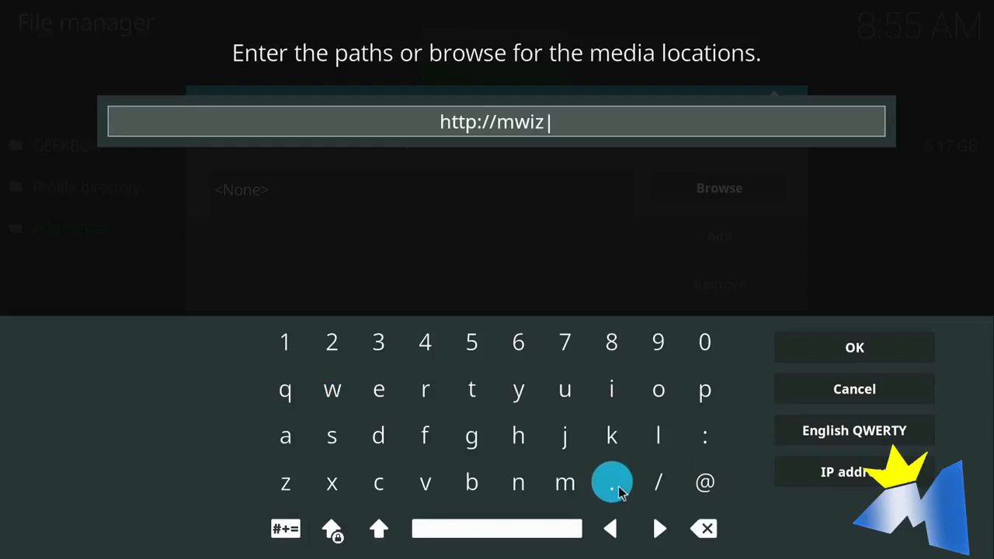
{"action": "left_click", "coordinate": [566, 388]}
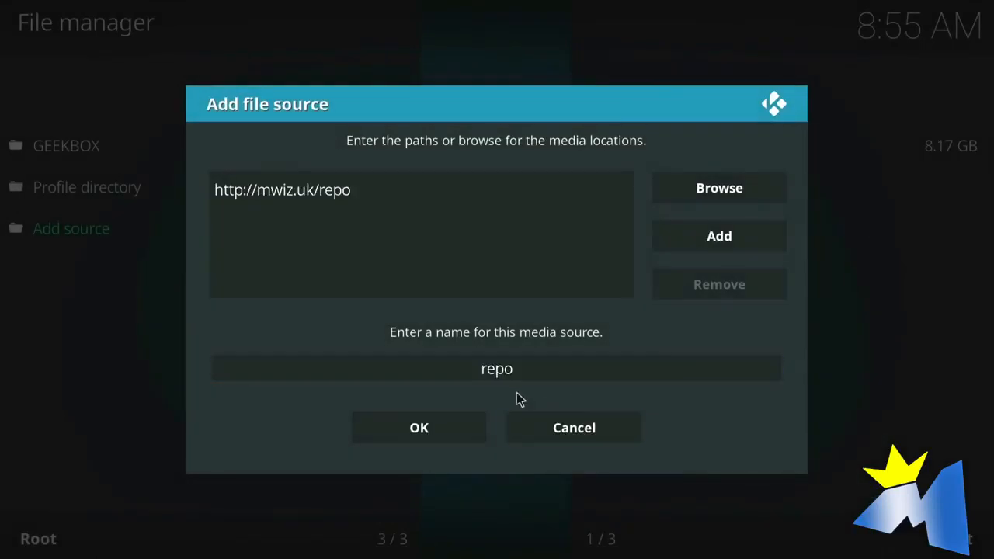
{"action": "mouse_move", "coordinate": [420, 429]}
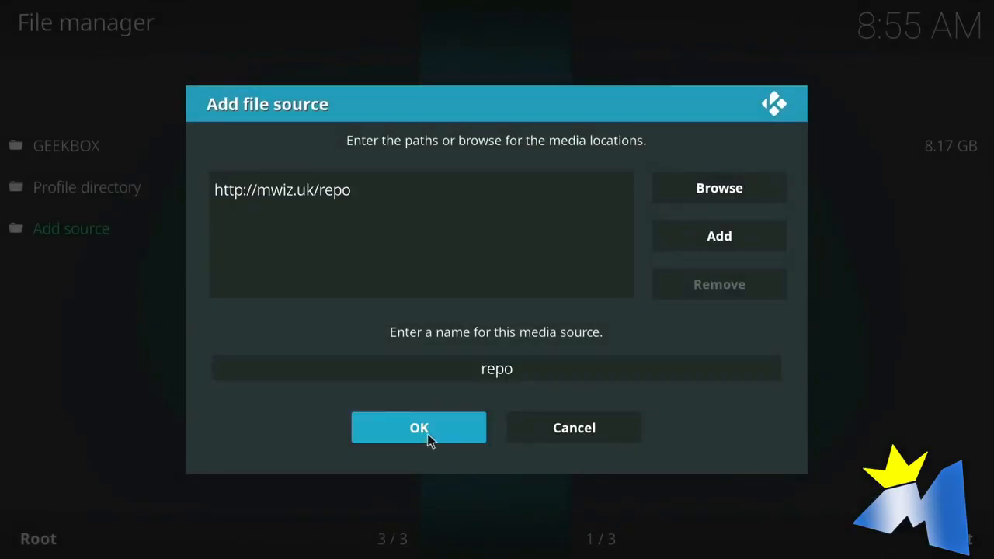
Save the repo source and try Install from zip file, hitting the unknown-sources-disabled notice.
{"action": "left_click", "coordinate": [419, 427]}
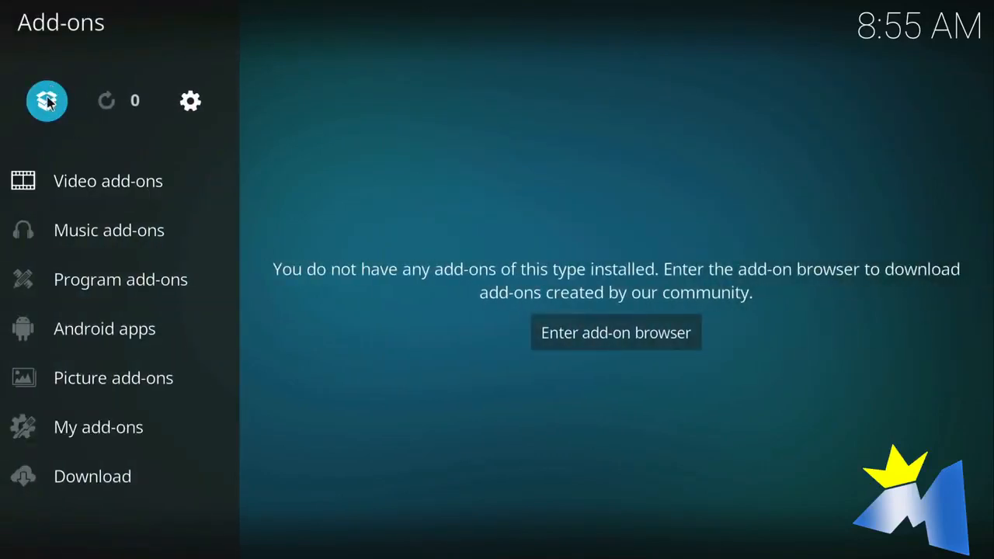
{"action": "left_click", "coordinate": [615, 332]}
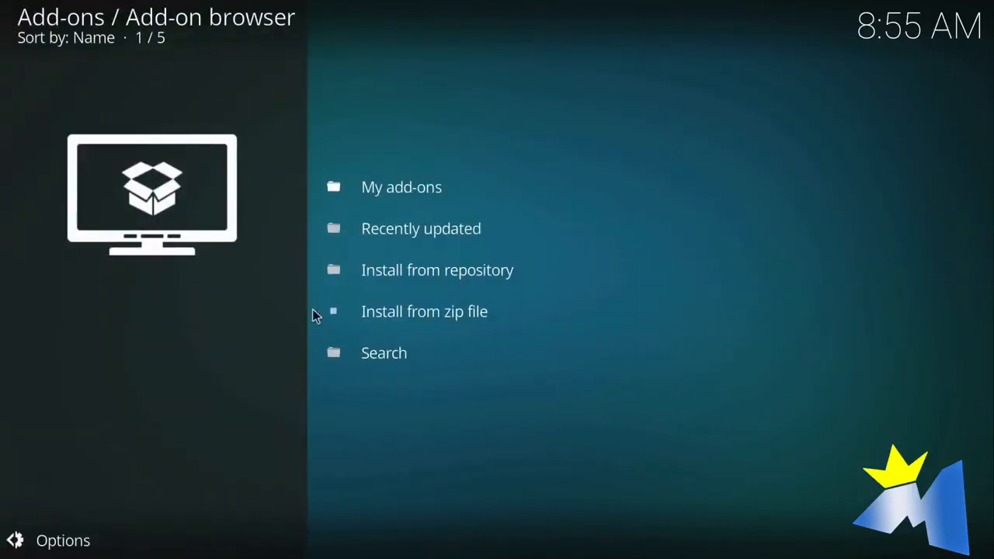
{"action": "left_click", "coordinate": [424, 310]}
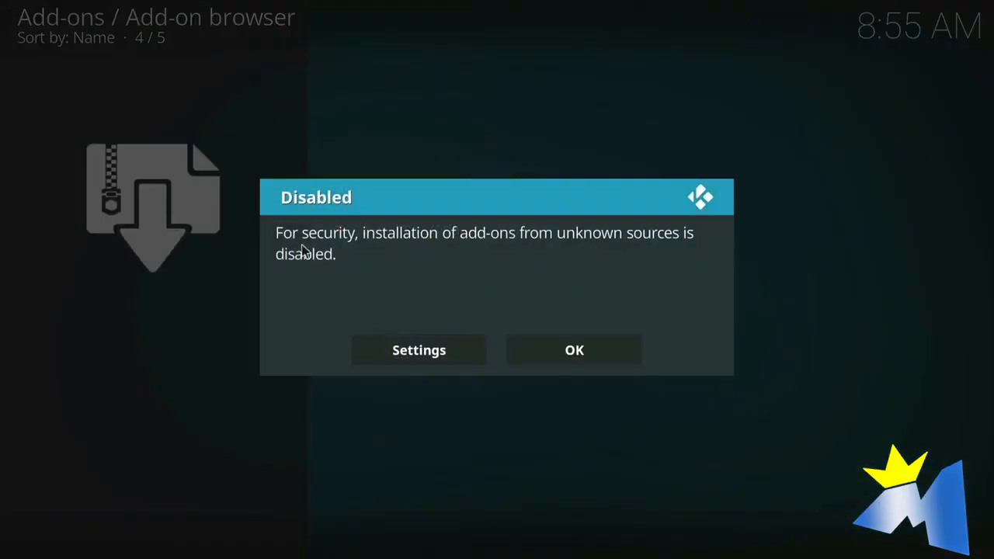
{"action": "mouse_move", "coordinate": [476, 261]}
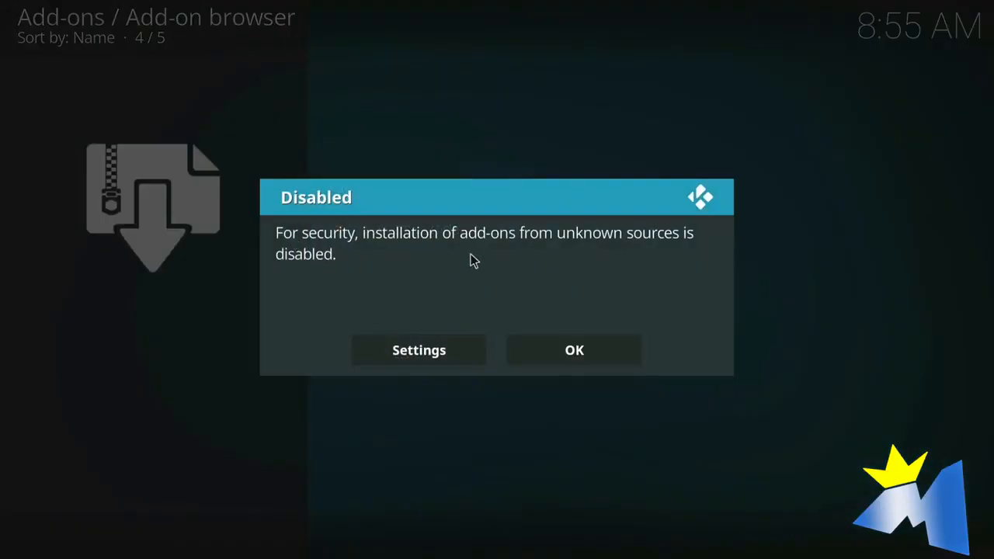
{"action": "mouse_move", "coordinate": [661, 256]}
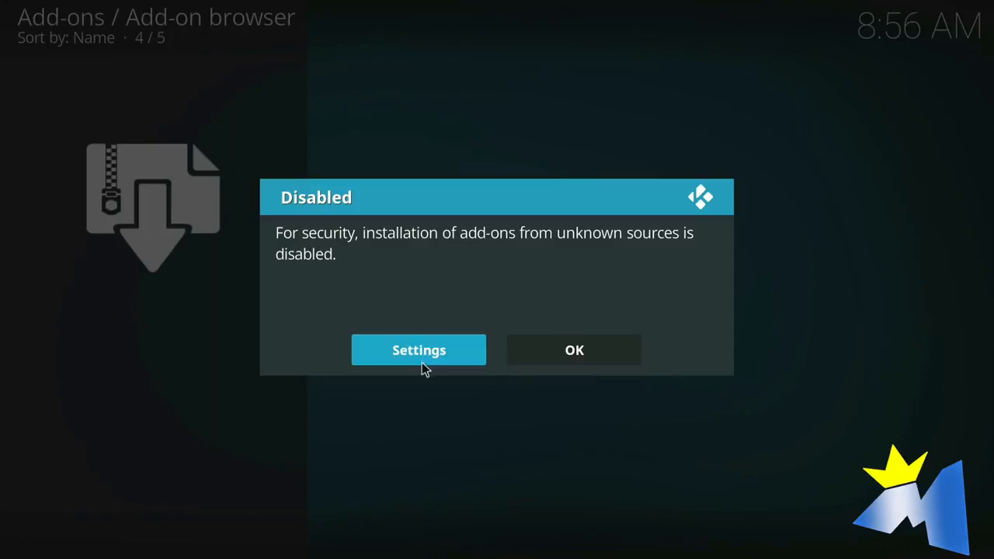
Enable Unknown sources in Add-ons settings, accept the warning, and return to the add-on browser.
{"action": "left_click", "coordinate": [419, 349]}
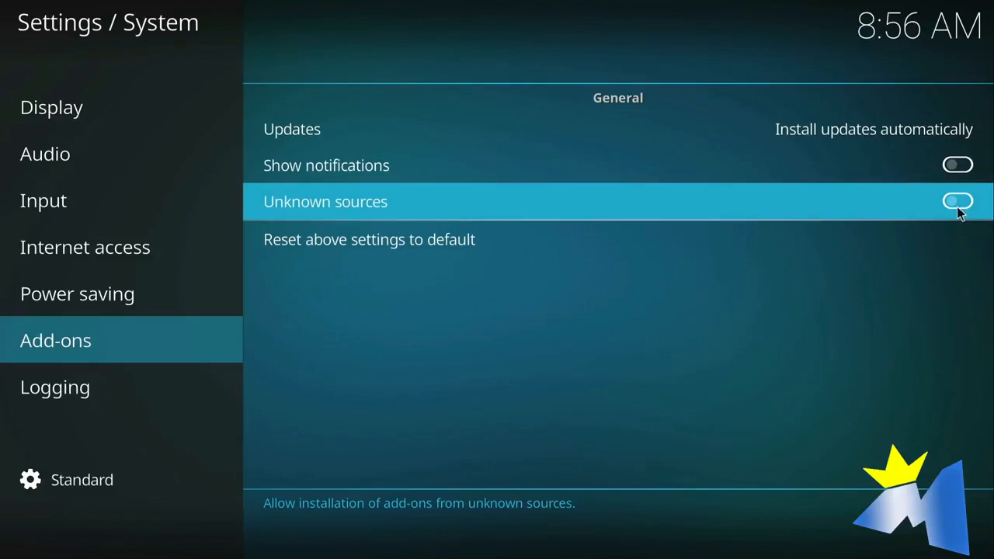
{"action": "left_click", "coordinate": [957, 202]}
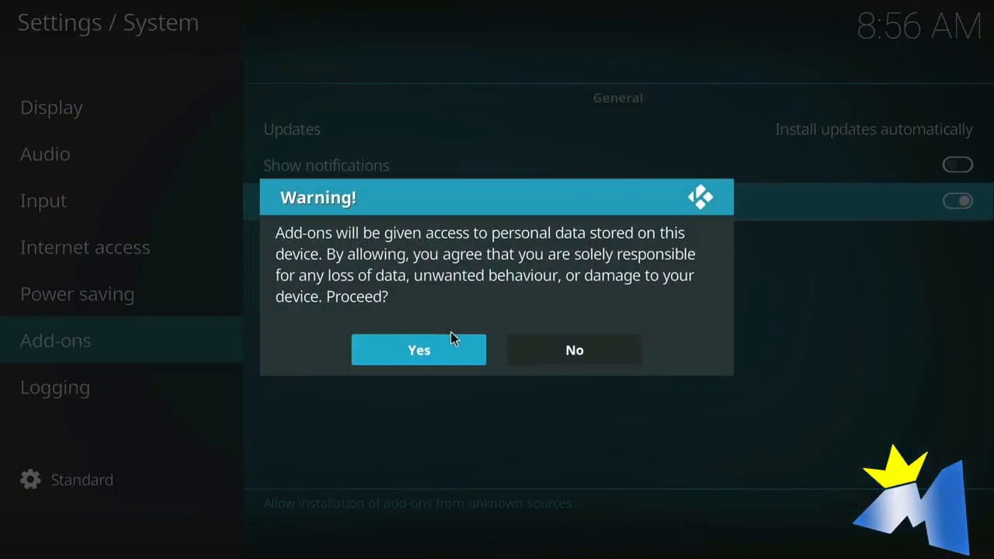
{"action": "mouse_move", "coordinate": [450, 345]}
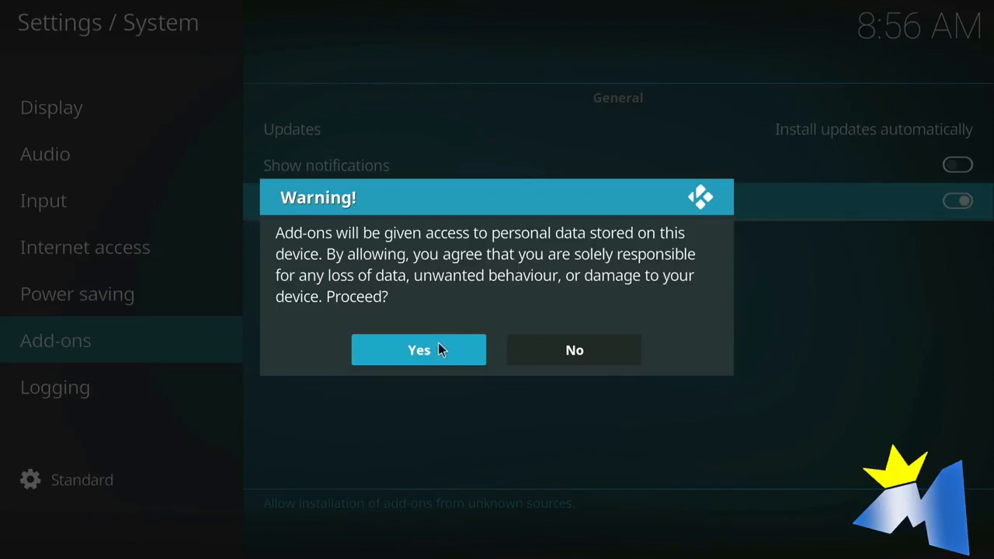
{"action": "left_click", "coordinate": [419, 349]}
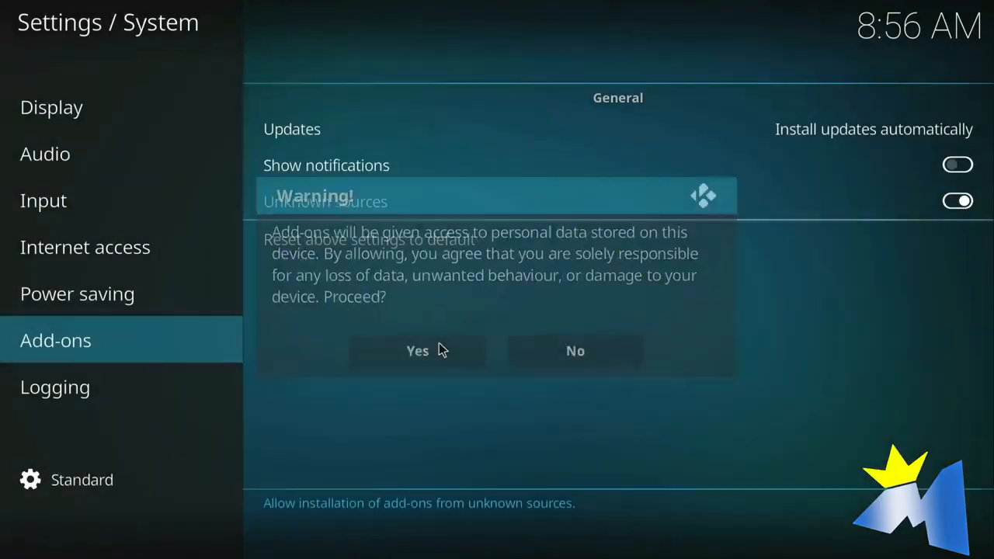
{"action": "left_click", "coordinate": [416, 351]}
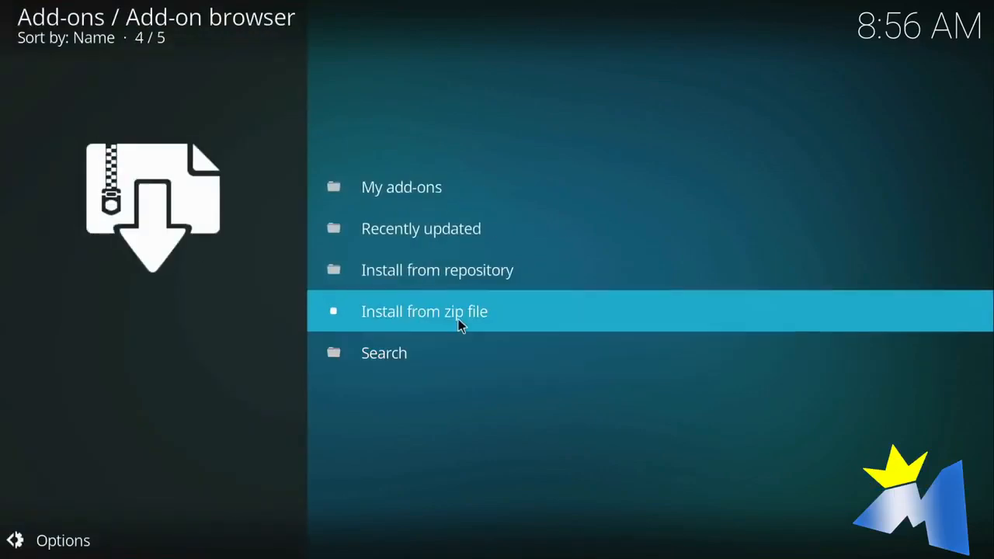
{"action": "left_click", "coordinate": [424, 310]}
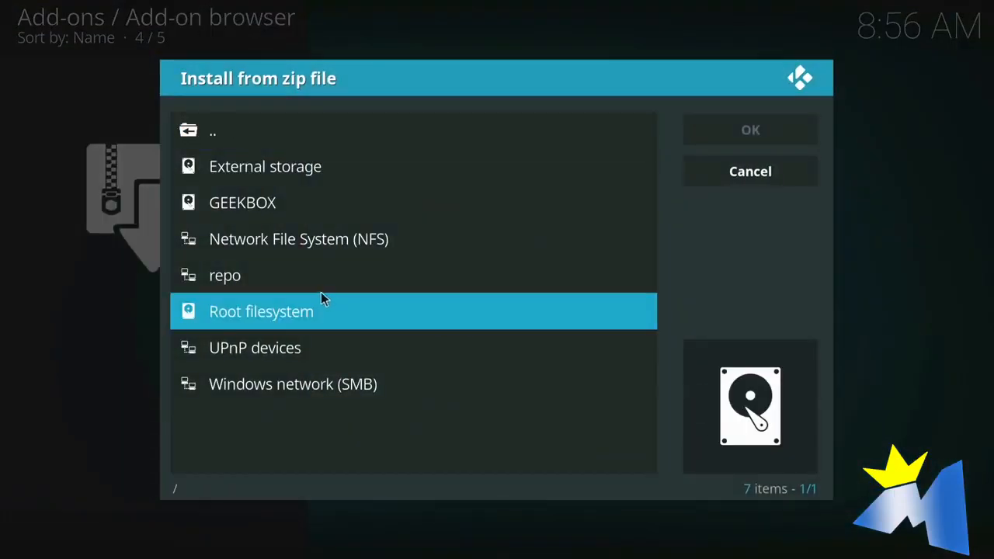
{"action": "mouse_move", "coordinate": [226, 275]}
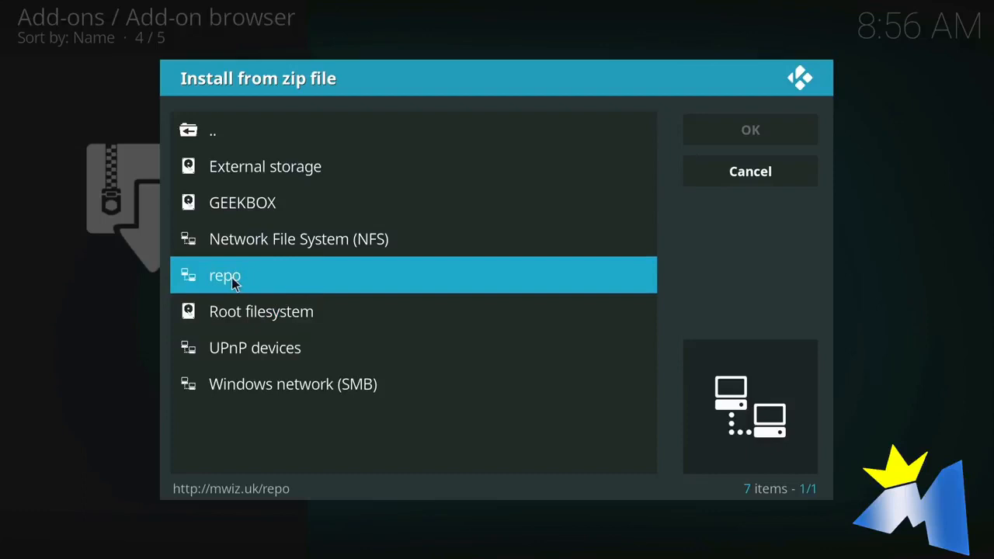
{"action": "left_click", "coordinate": [225, 275]}
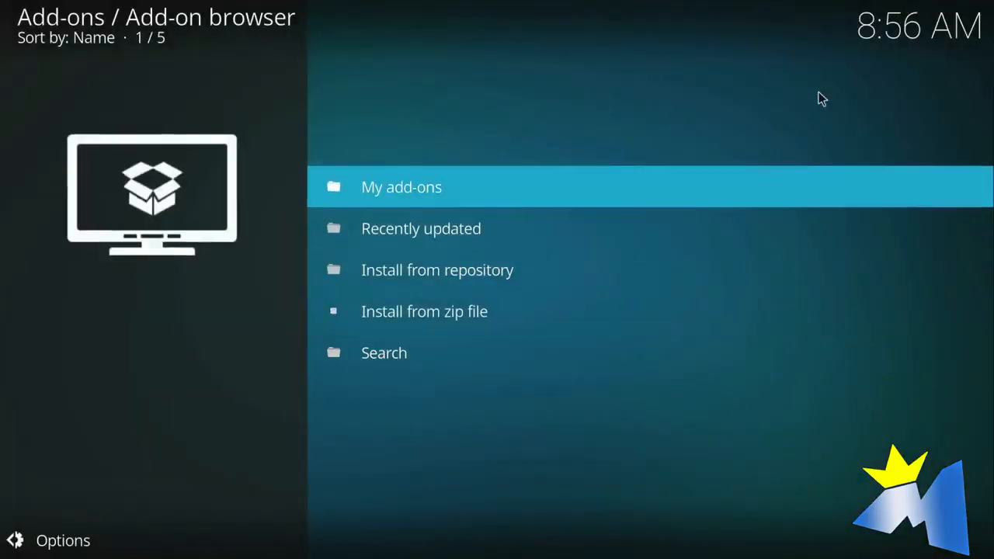
{"action": "mouse_move", "coordinate": [898, 171]}
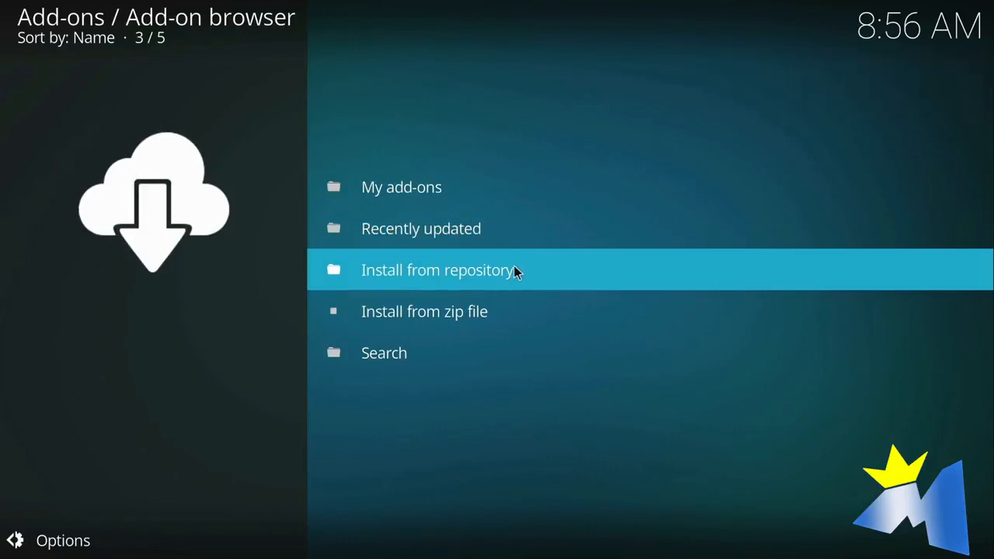
Install Merlin Wizard from the Merlin Repository's Program add-ons.
{"action": "left_click", "coordinate": [438, 270]}
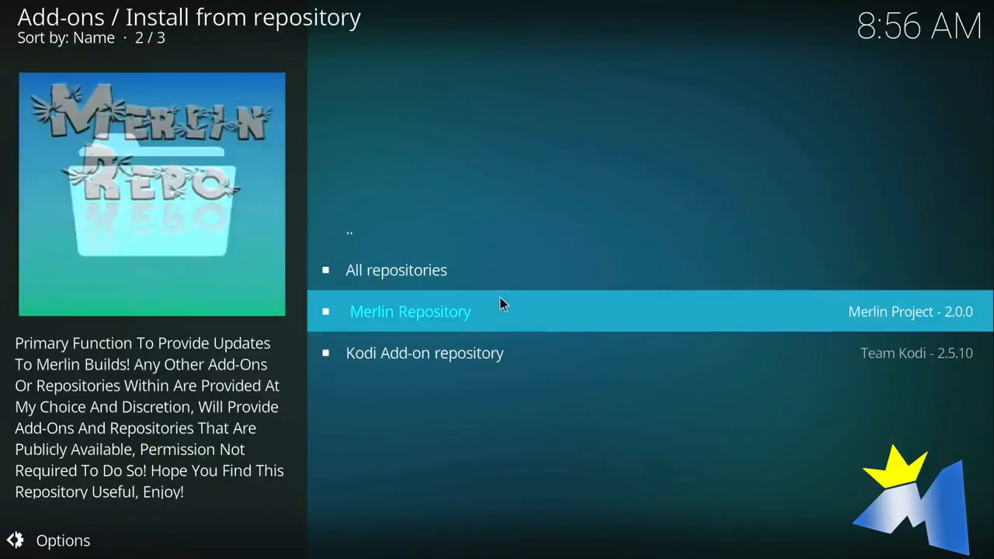
{"action": "left_click", "coordinate": [410, 311]}
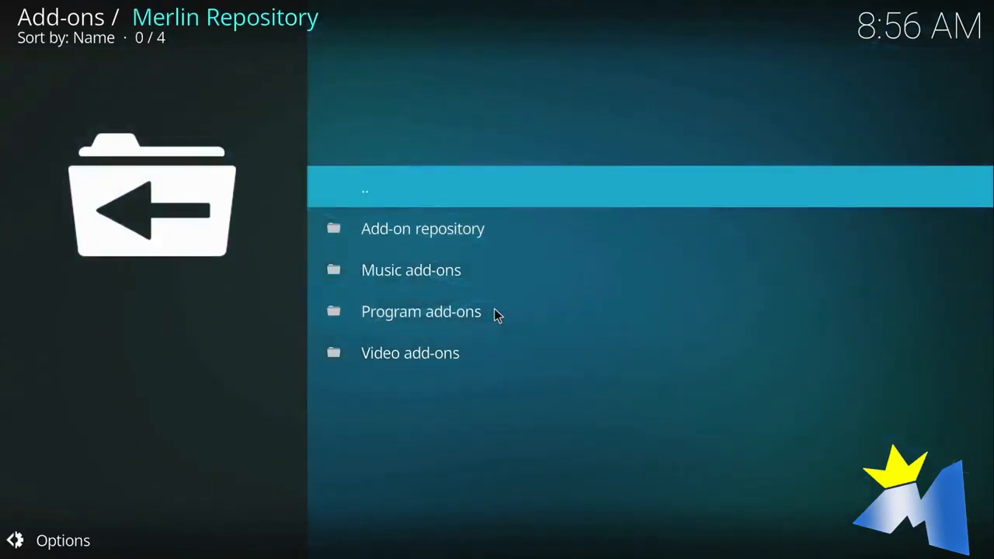
{"action": "mouse_move", "coordinate": [421, 310]}
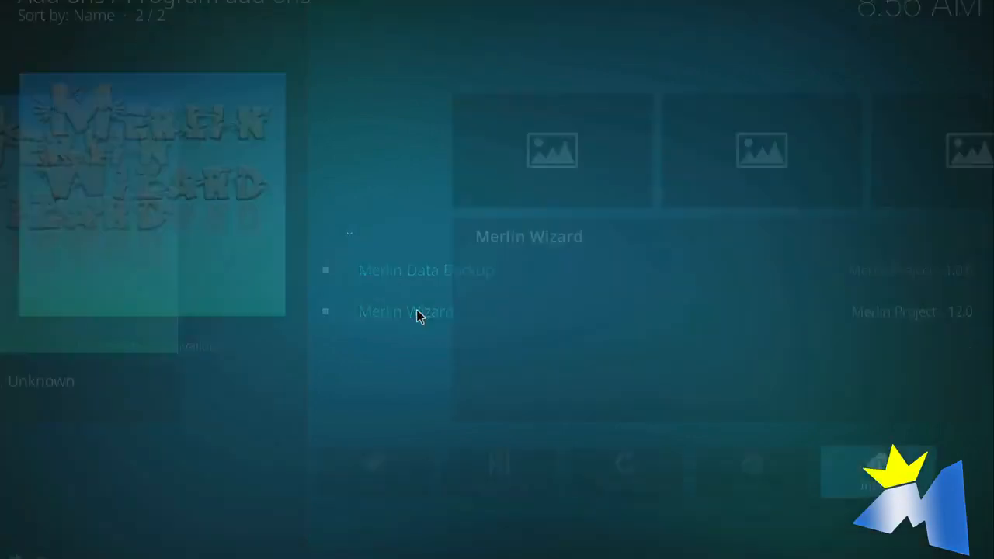
{"action": "left_click", "coordinate": [404, 311]}
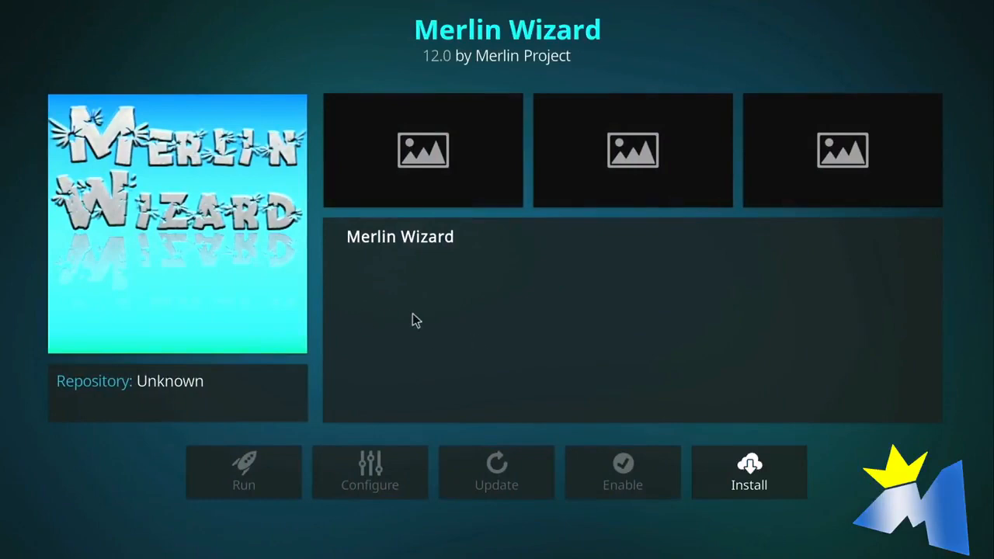
{"action": "mouse_move", "coordinate": [714, 385]}
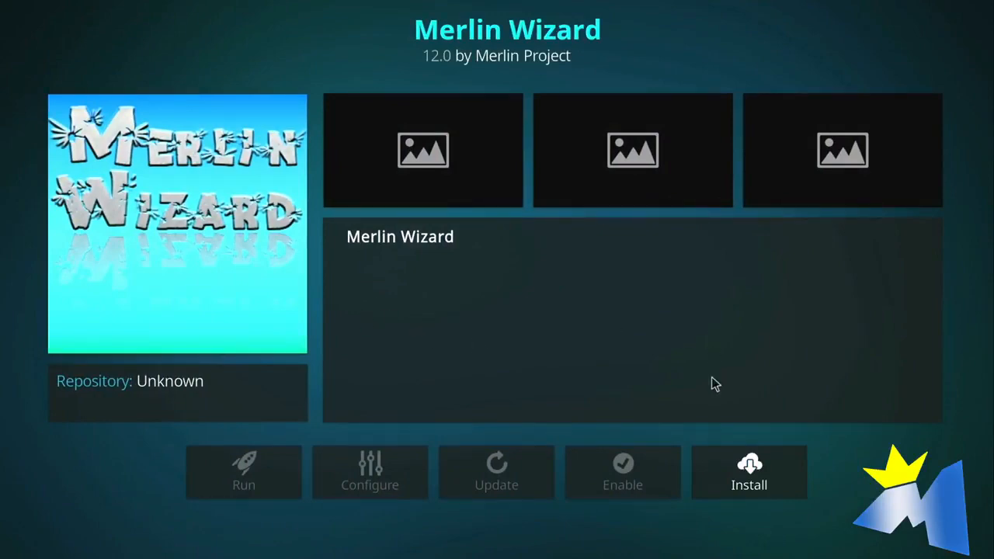
{"action": "left_click", "coordinate": [749, 472]}
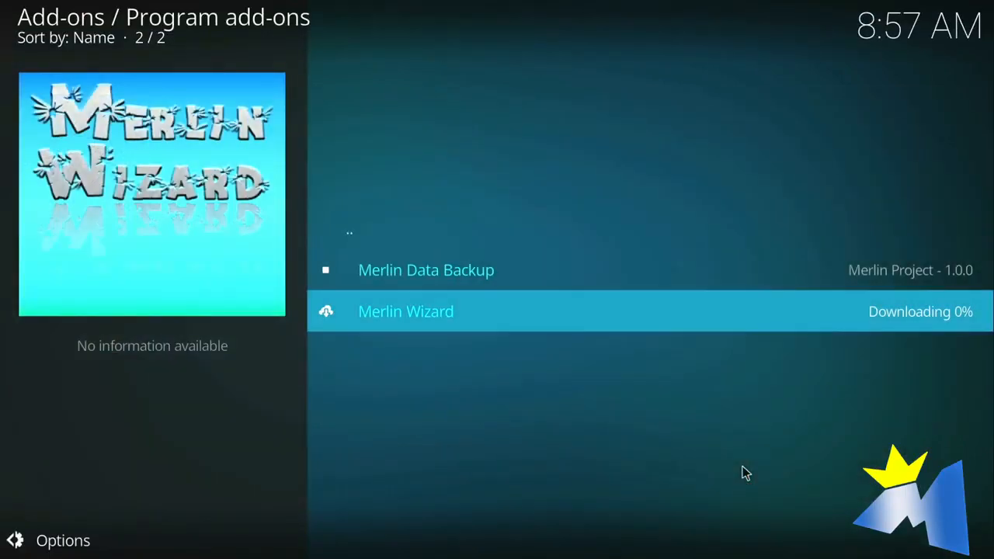
{"action": "mouse_move", "coordinate": [877, 357]}
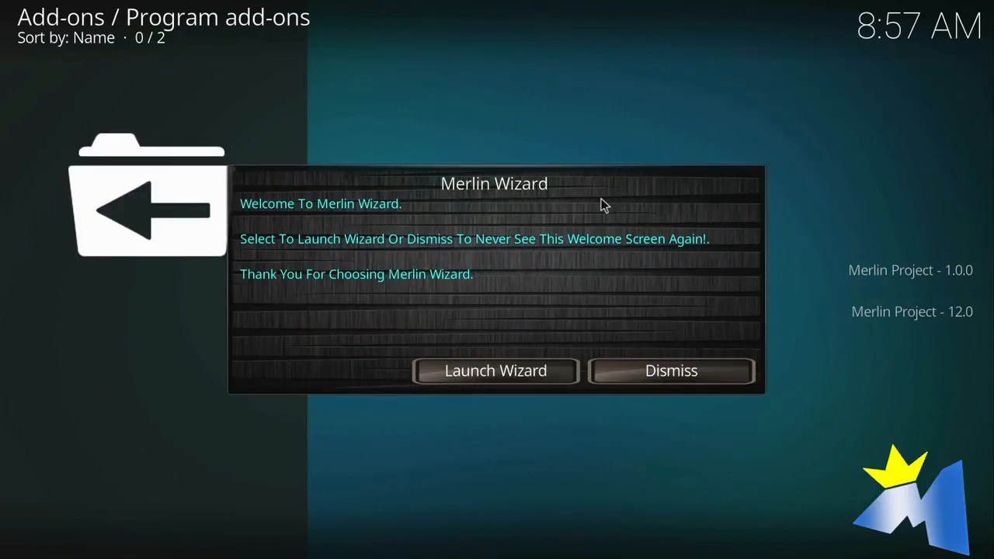
{"action": "mouse_move", "coordinate": [575, 283]}
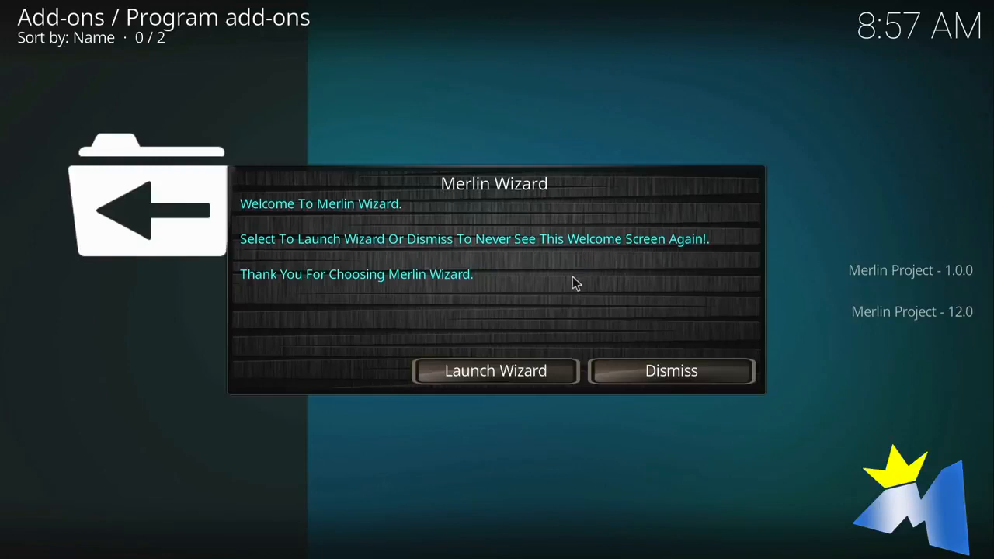
{"action": "mouse_move", "coordinate": [496, 370]}
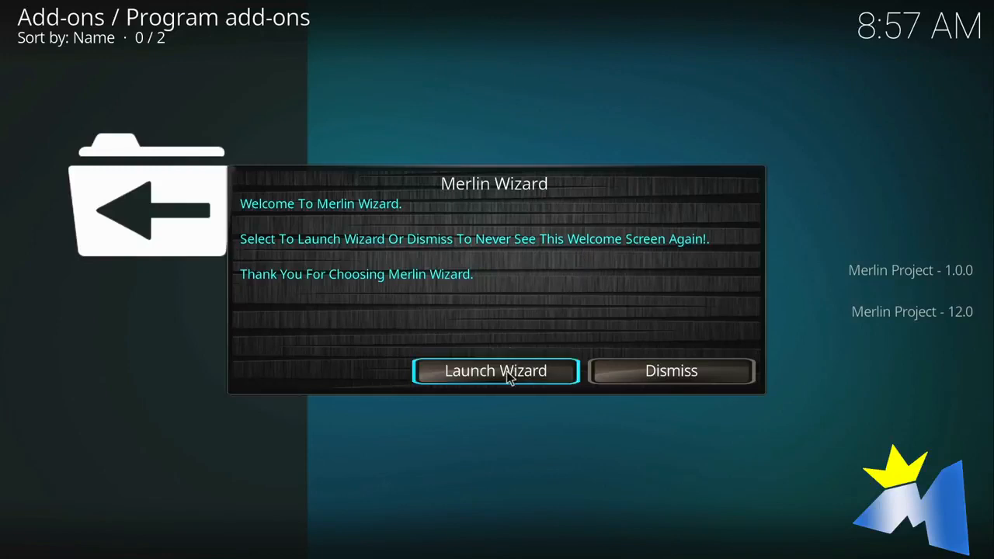
Launch the Merlin Wizard from its welcome dialog.
{"action": "left_click", "coordinate": [494, 369]}
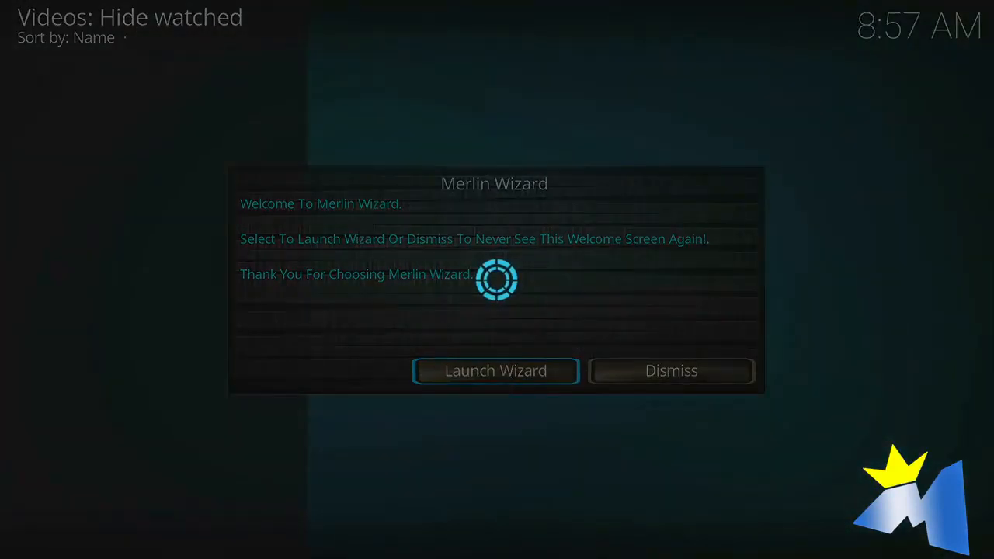
Browse the wizard's Maintenance and App Store sections, then show the Merlin Builds list.
{"action": "left_click", "coordinate": [495, 369]}
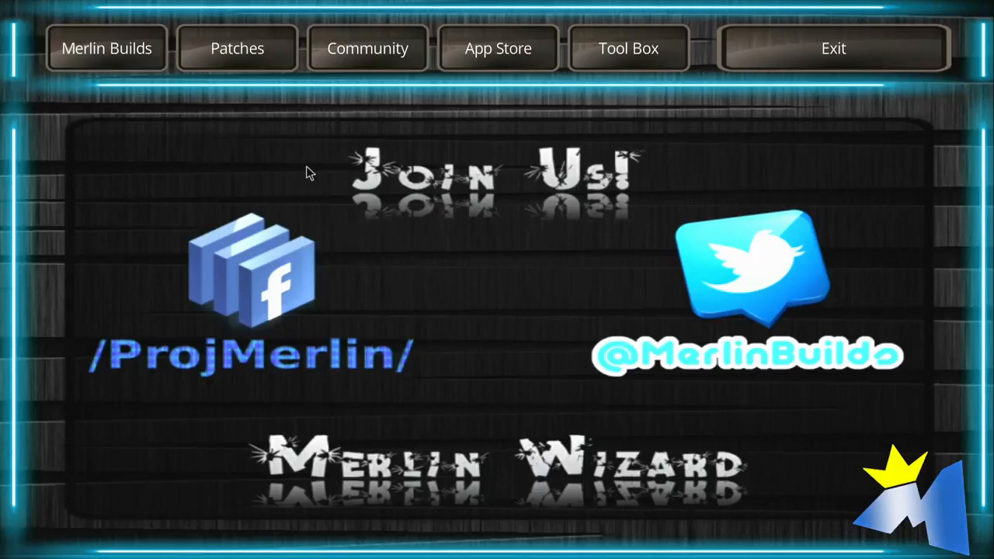
{"action": "mouse_move", "coordinate": [380, 131]}
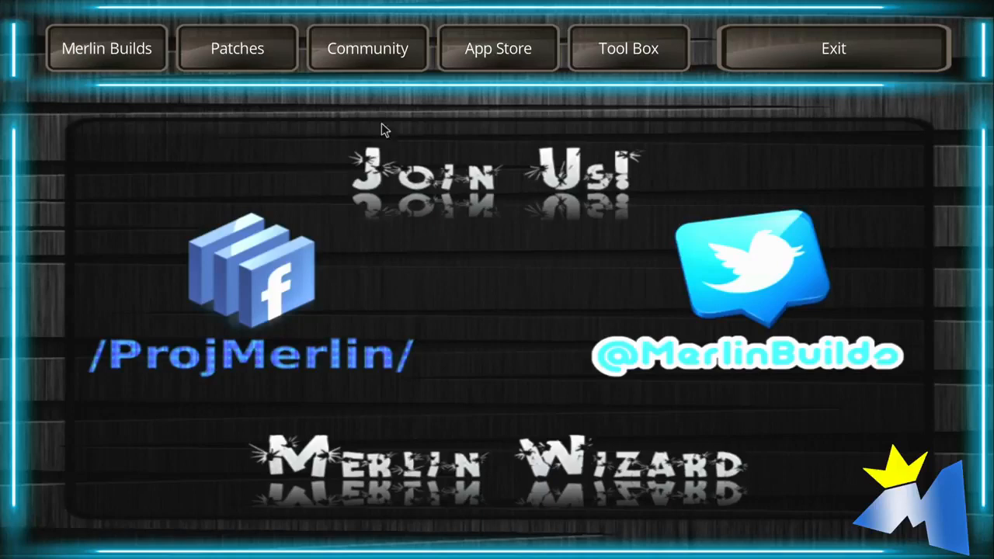
{"action": "left_click", "coordinate": [627, 48]}
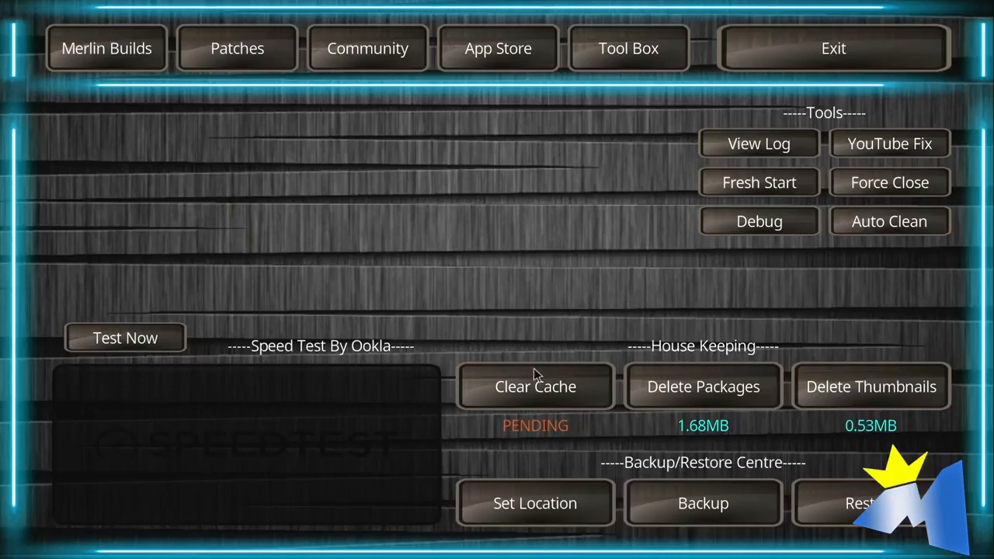
{"action": "mouse_move", "coordinate": [258, 171]}
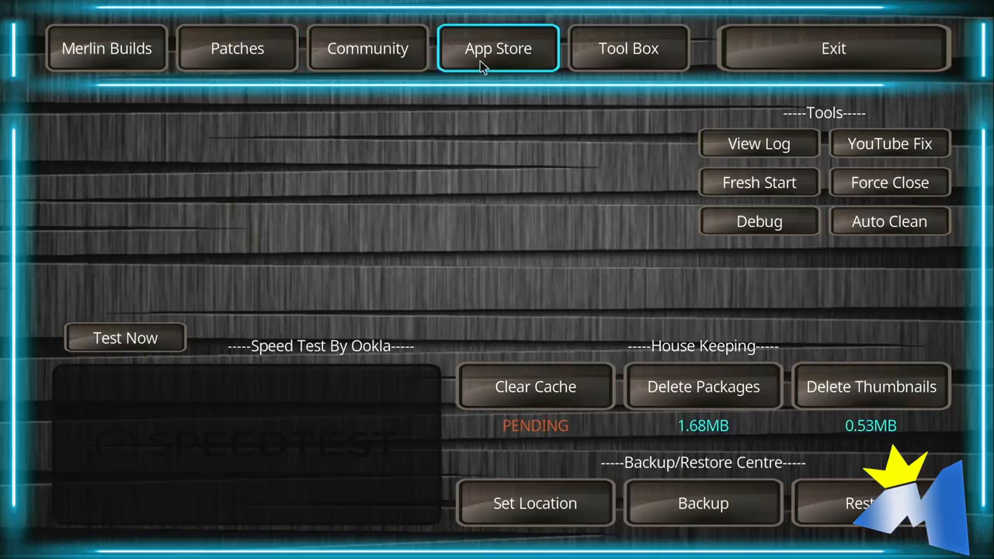
{"action": "left_click", "coordinate": [497, 46]}
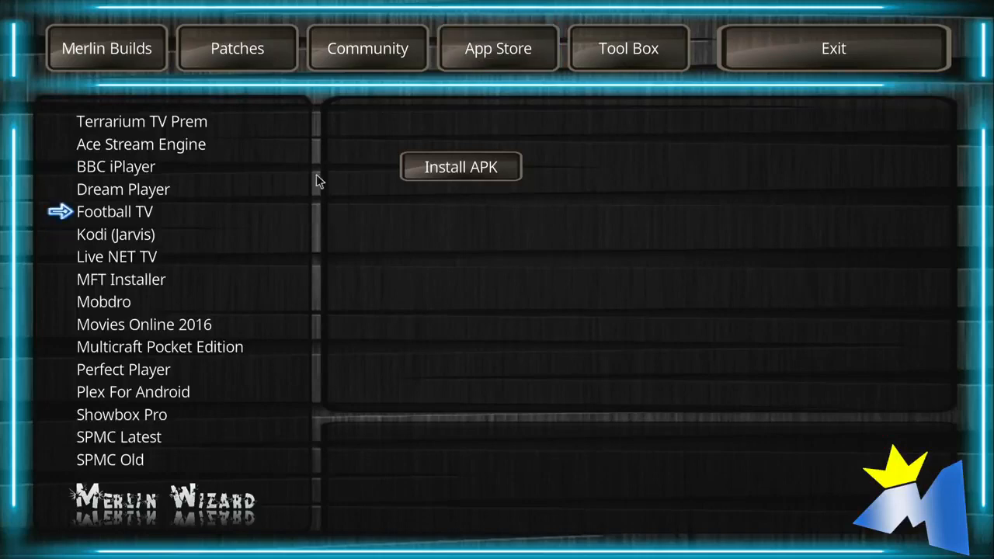
{"action": "left_click", "coordinate": [366, 47]}
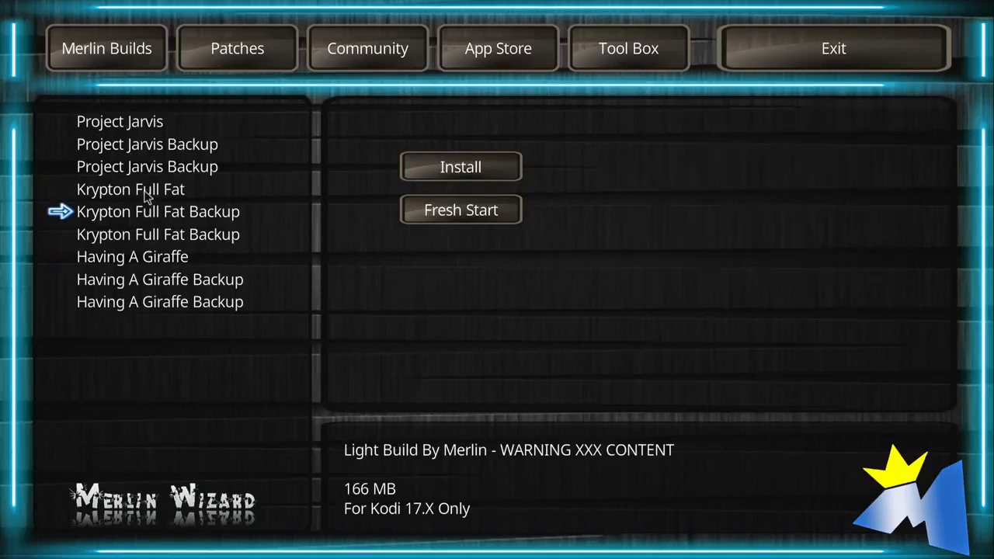
Select the Krypton Full Fat build (310 MB) and start its install, reaching the continue prompt.
{"action": "left_click", "coordinate": [131, 189]}
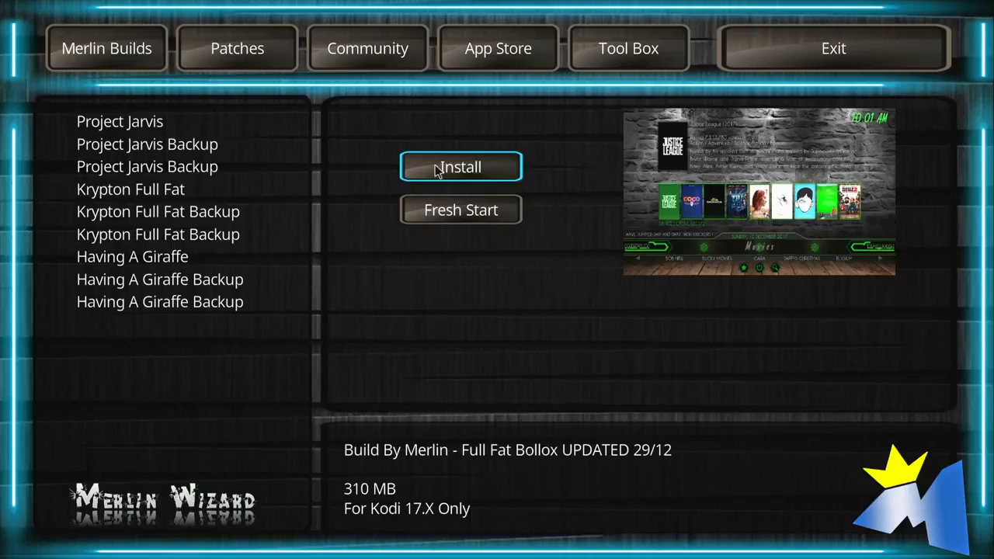
{"action": "left_click", "coordinate": [460, 168]}
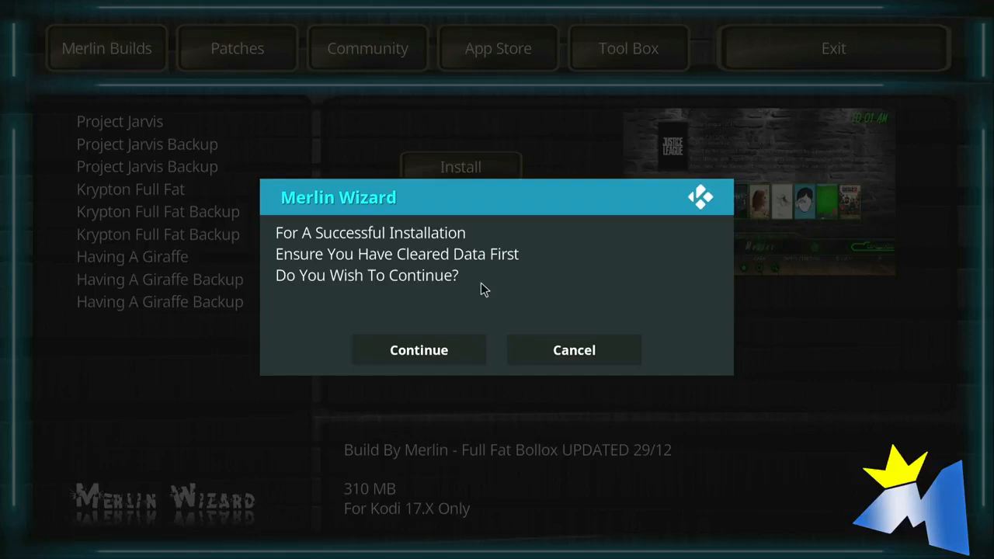
{"action": "mouse_move", "coordinate": [466, 292]}
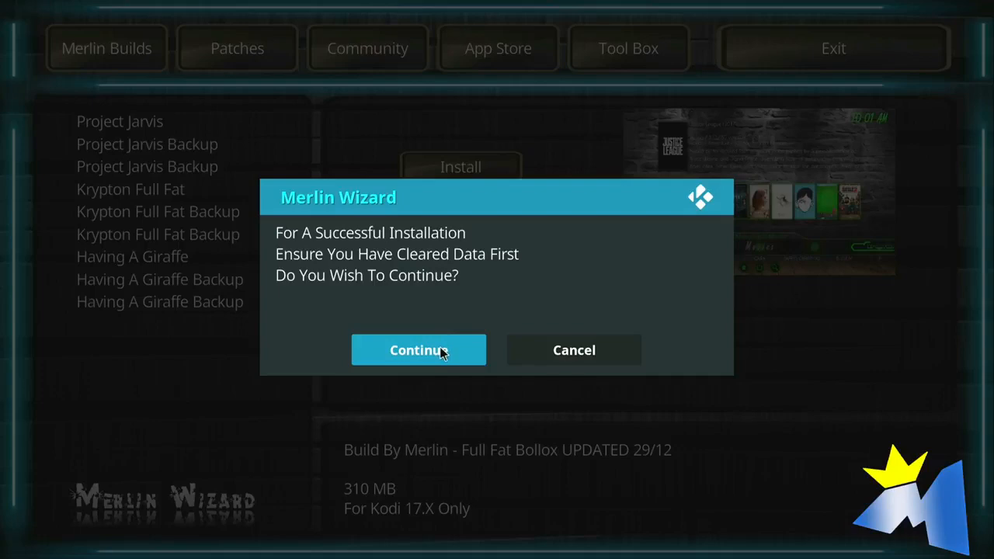
Confirm Continue so the Krypton Full Fat build downloads and installs to completion.
{"action": "left_click", "coordinate": [419, 350]}
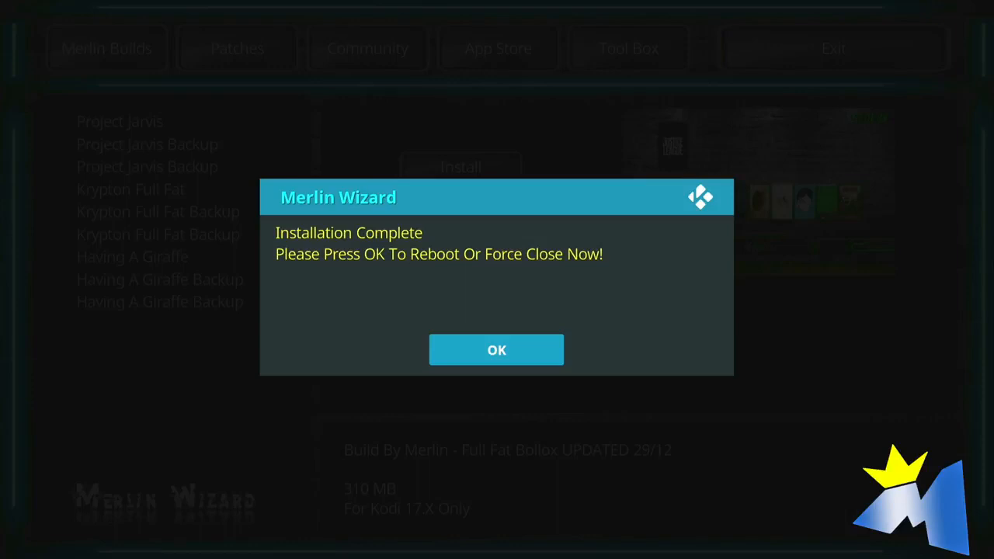
Acknowledge the Installation Complete notice so Kodi restarts into the new build.
{"action": "left_click", "coordinate": [497, 349]}
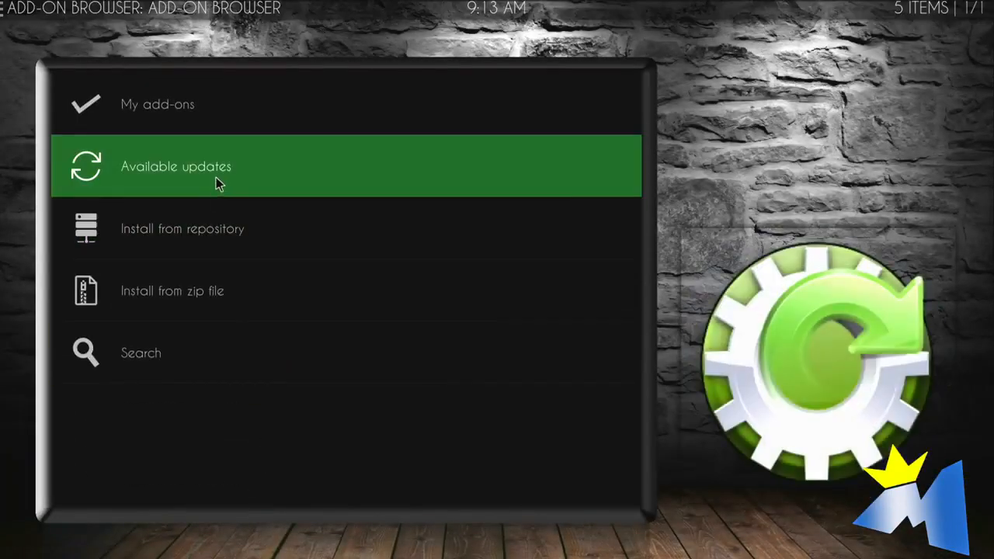
Show the list of 37 add-ons marked update available.
{"action": "left_click", "coordinate": [177, 166]}
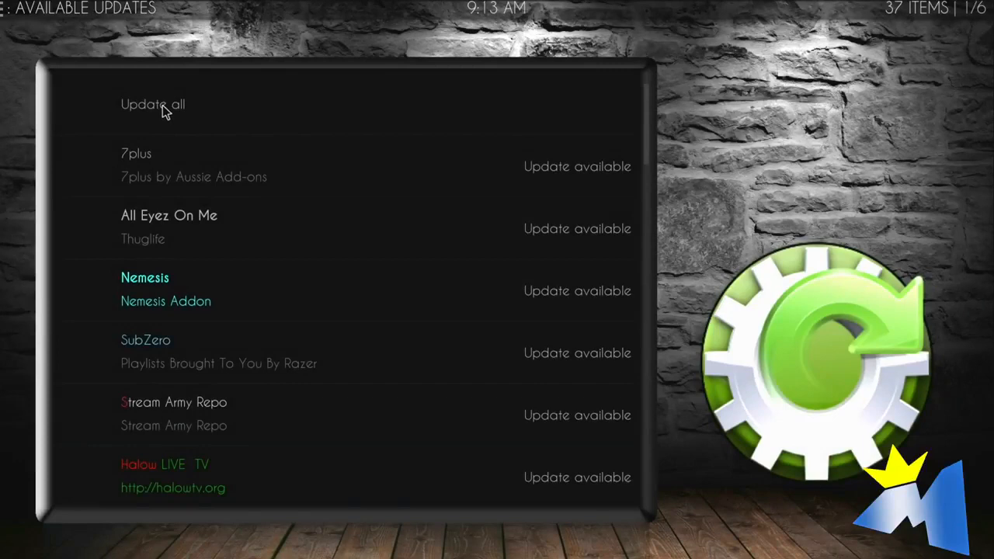
{"action": "mouse_move", "coordinate": [181, 149]}
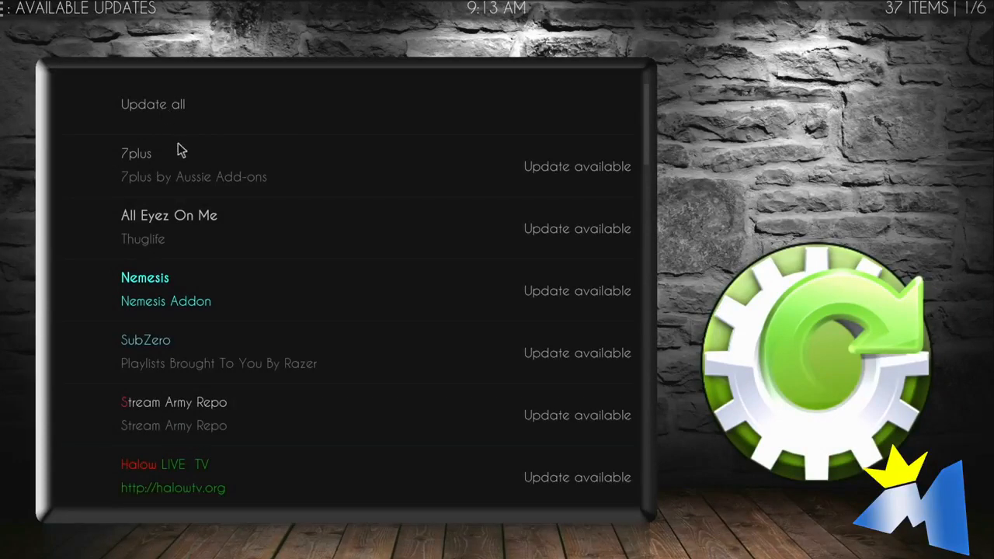
{"action": "mouse_move", "coordinate": [613, 165]}
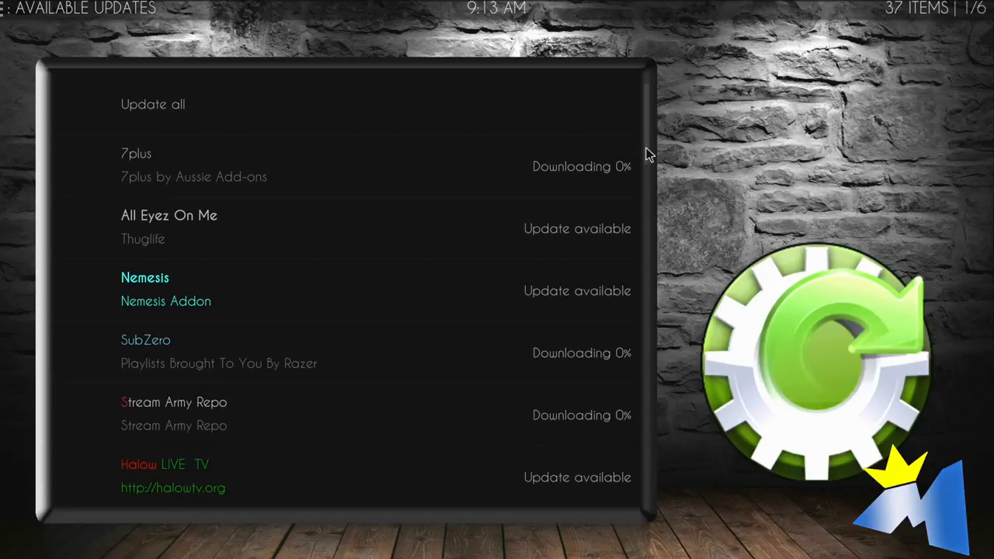
{"action": "mouse_move", "coordinate": [693, 180]}
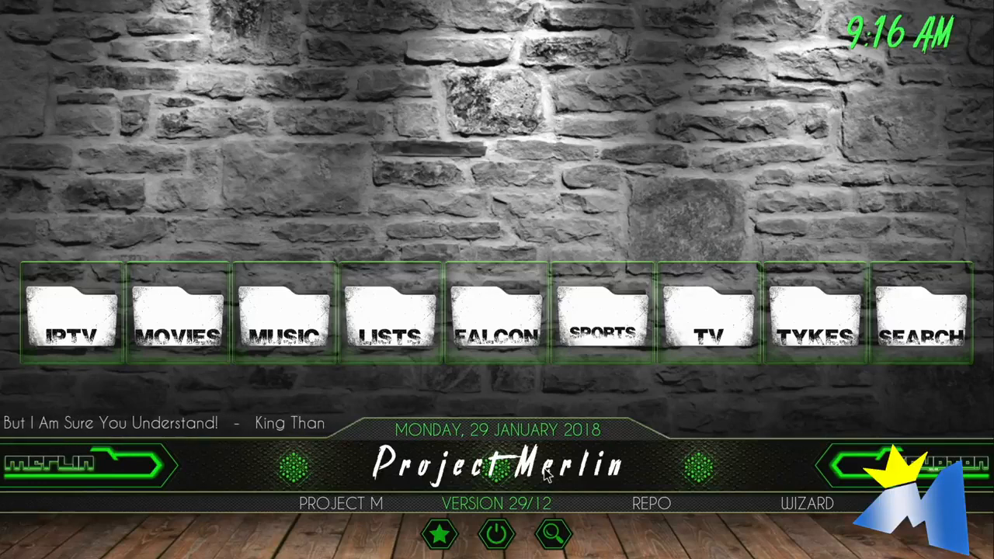
{"action": "mouse_move", "coordinate": [541, 475]}
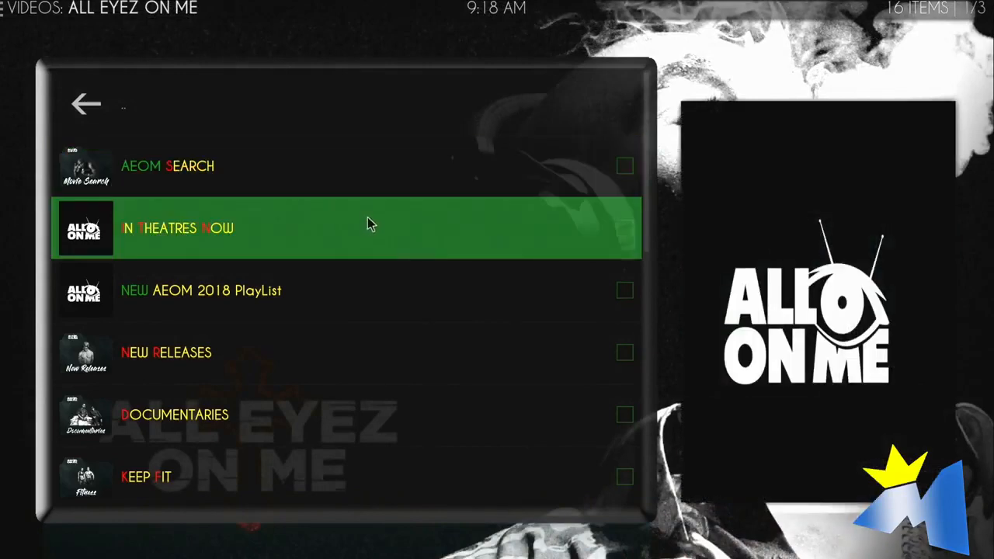
Browse the In Theatres Now listing inside All Eyez On Me.
{"action": "left_click", "coordinate": [349, 227]}
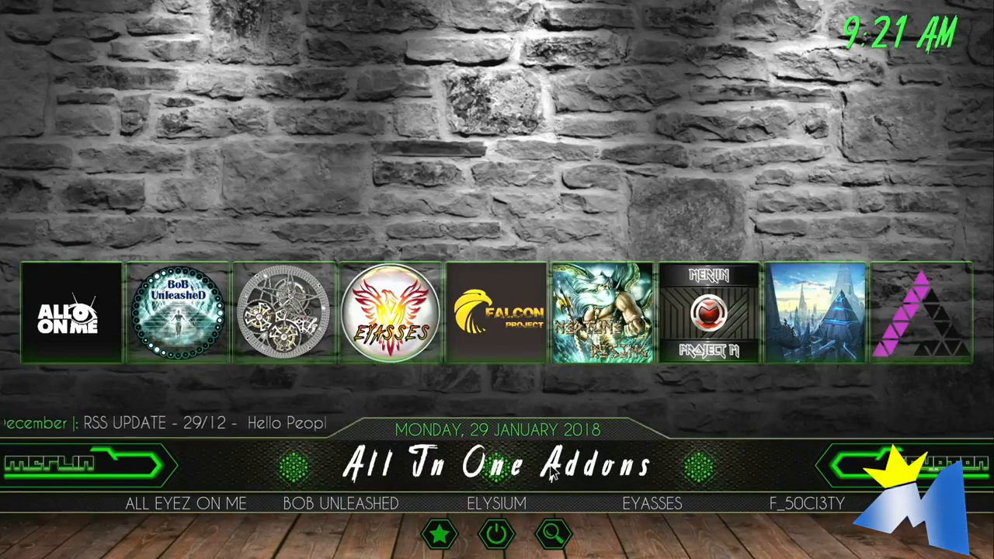
{"action": "mouse_move", "coordinate": [708, 314]}
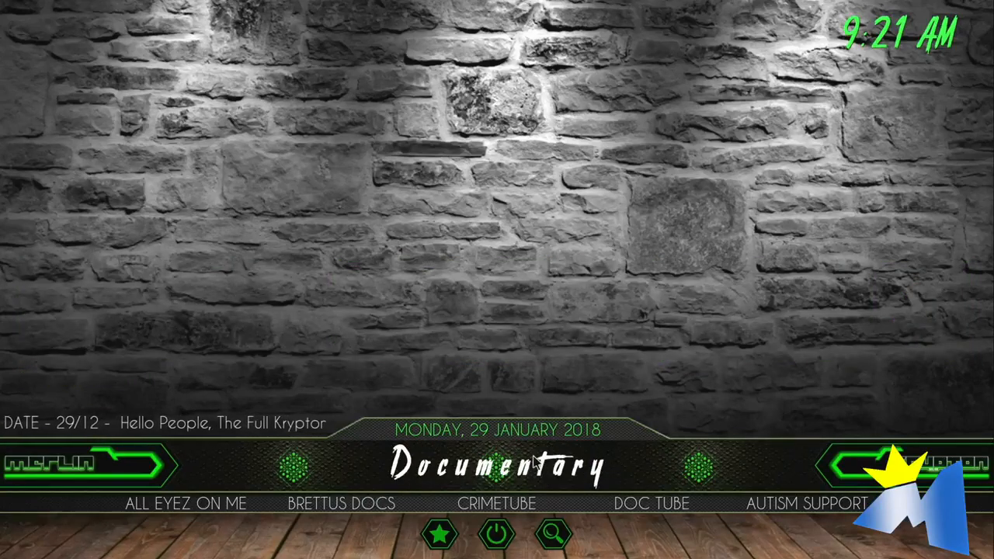
{"action": "scroll", "scroll_direction": "right", "scroll_amount": 3}
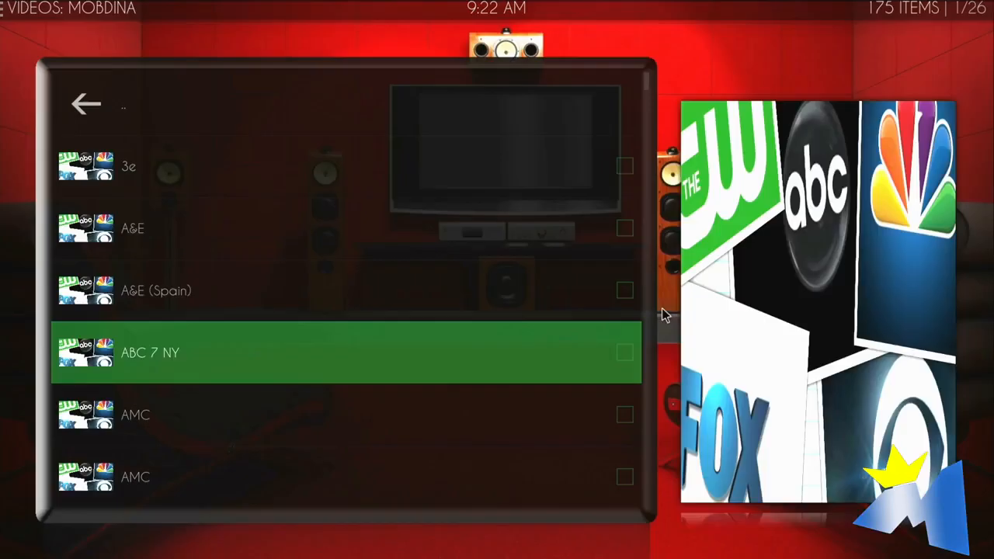
{"action": "left_click", "coordinate": [86, 103]}
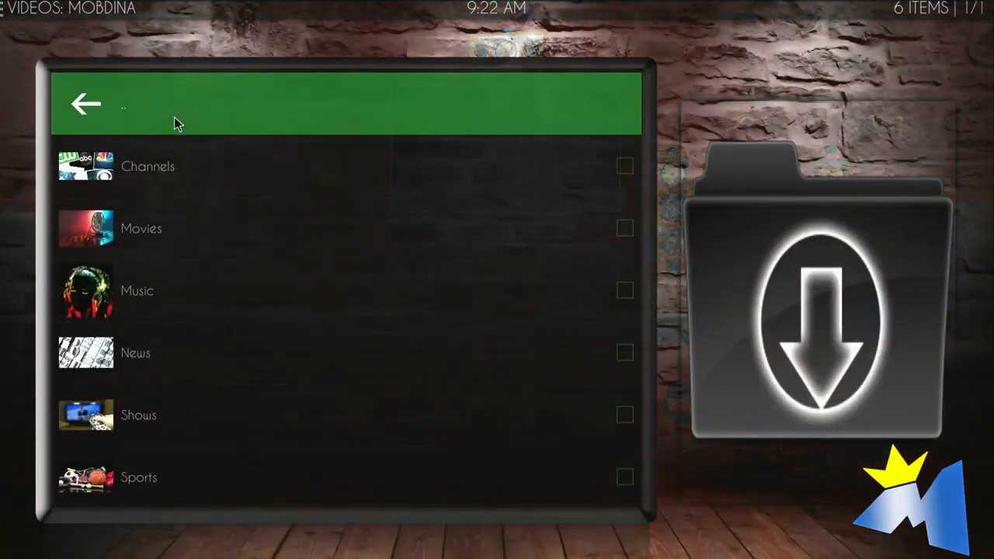
Leave Mobdina for the home screen and browse the Movies poster widget.
{"action": "left_click", "coordinate": [85, 102]}
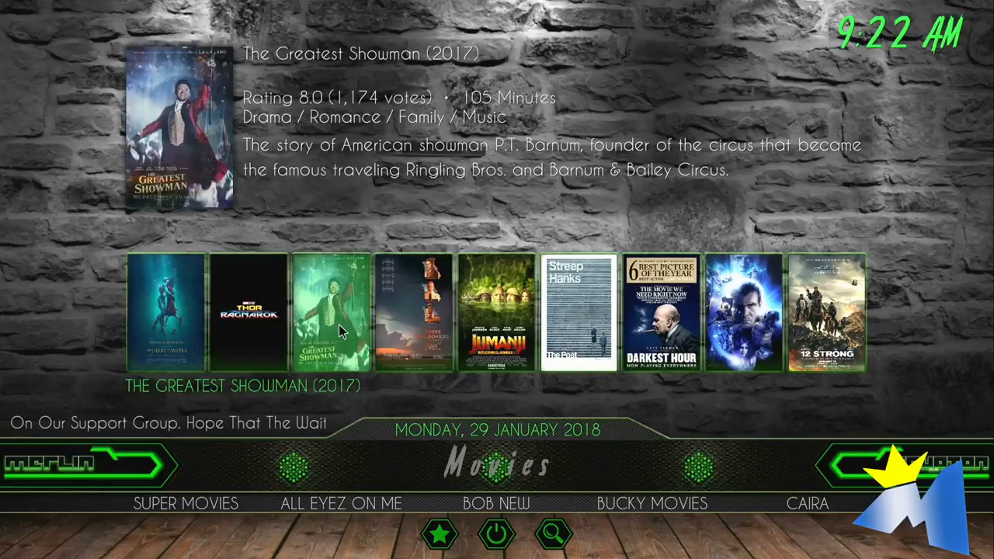
{"action": "scroll", "scroll_direction": "right", "scroll_amount": 3}
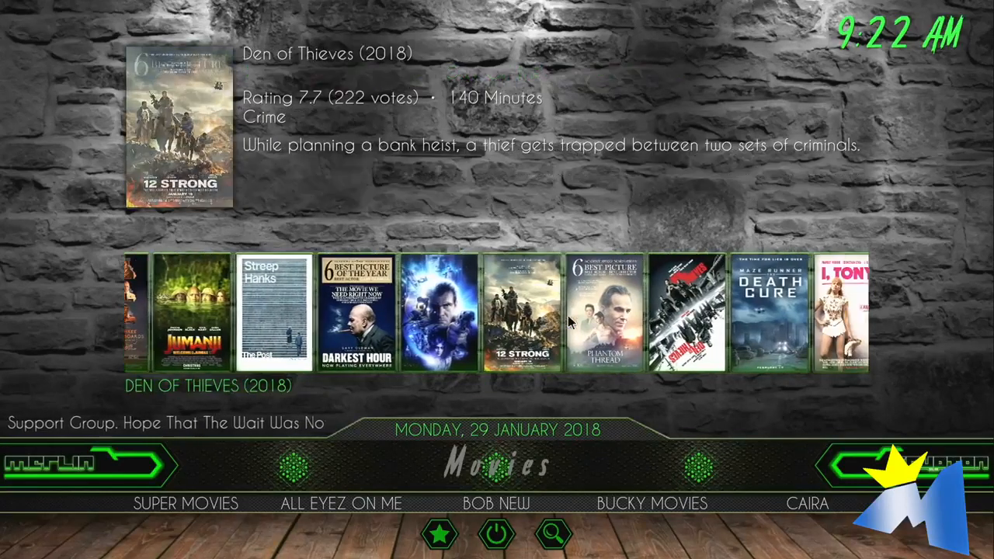